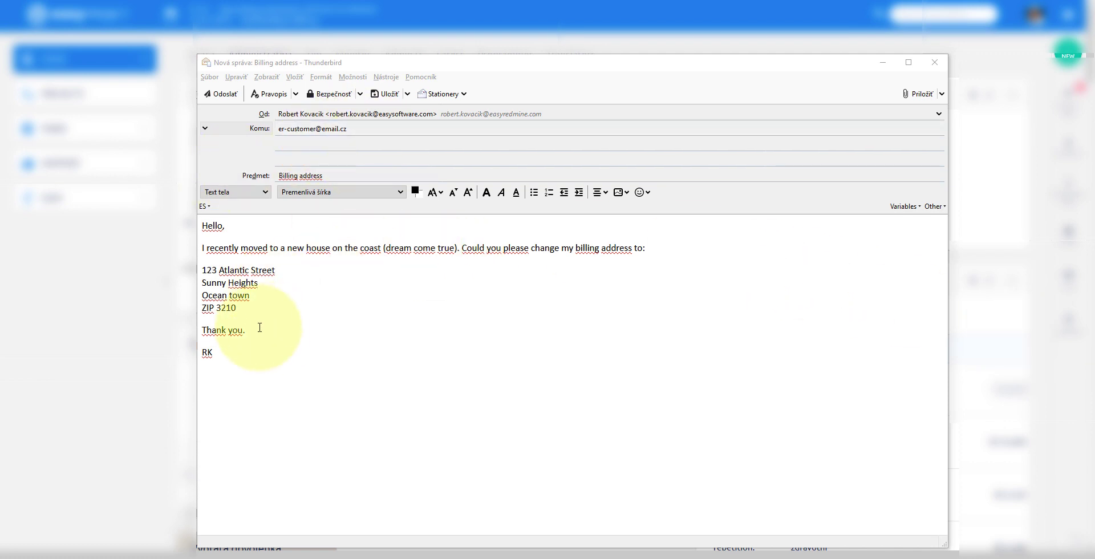
{"action": "mouse_move", "coordinate": [225, 94]}
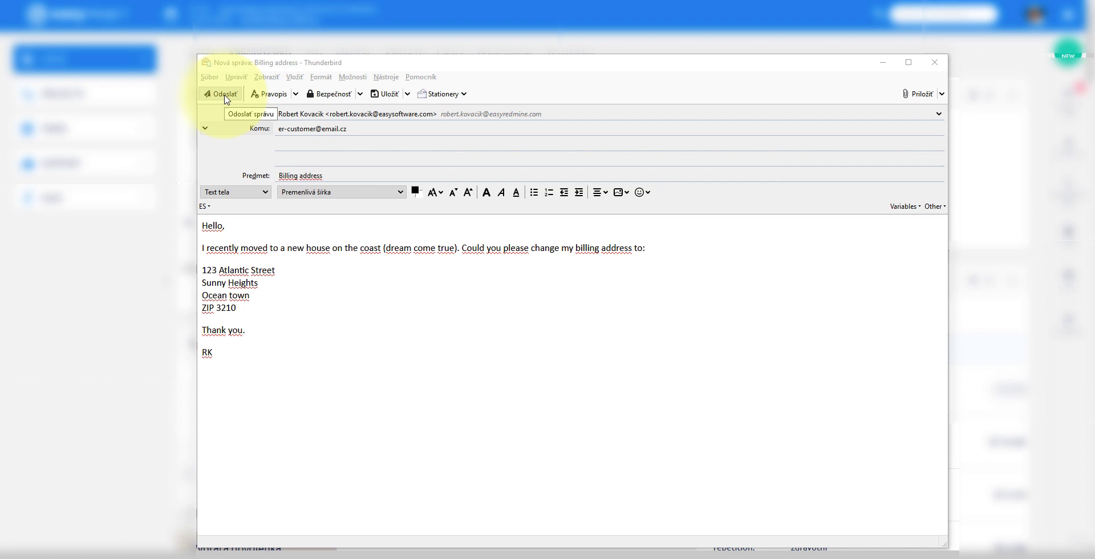
Step: Send the email requesting the billing address change to 123 Atlantic Street
{"action": "left_click", "coordinate": [219, 94]}
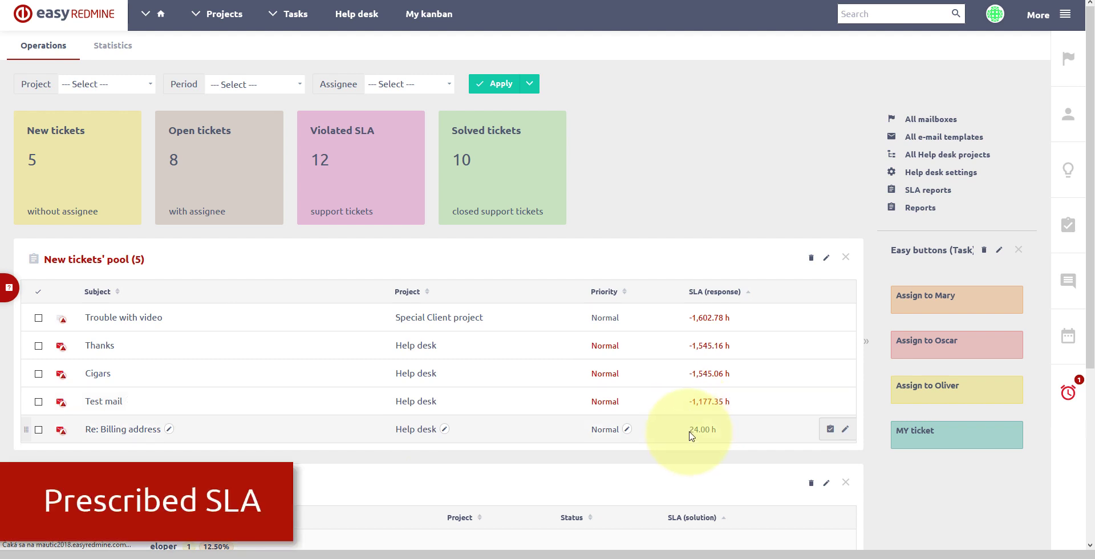
Step: Select the Re: Billing address ticket in the new tickets' pool
{"action": "double_click", "coordinate": [701, 429]}
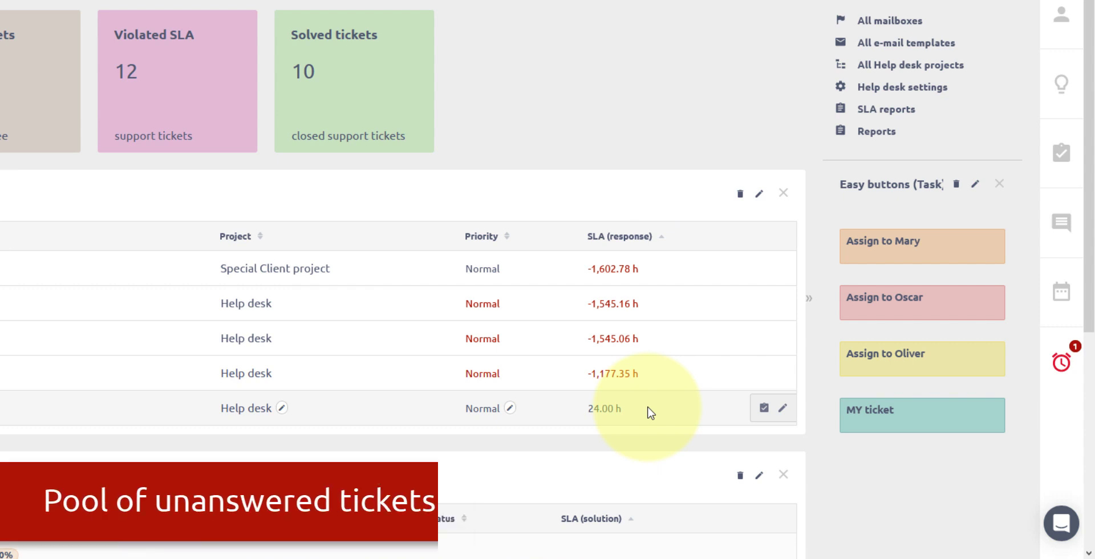
{"action": "mouse_move", "coordinate": [743, 426]}
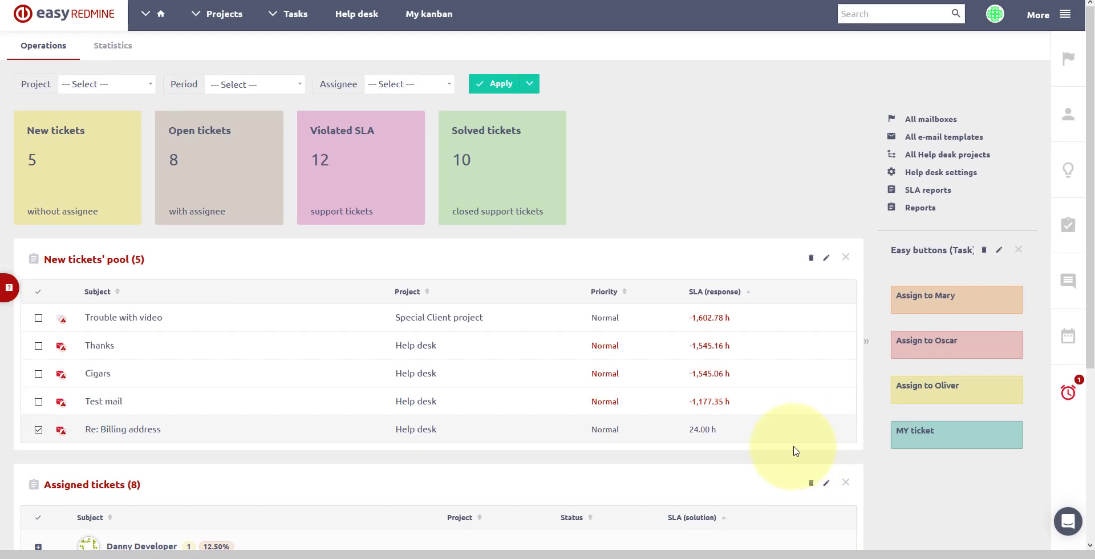
{"action": "mouse_move", "coordinate": [259, 317]}
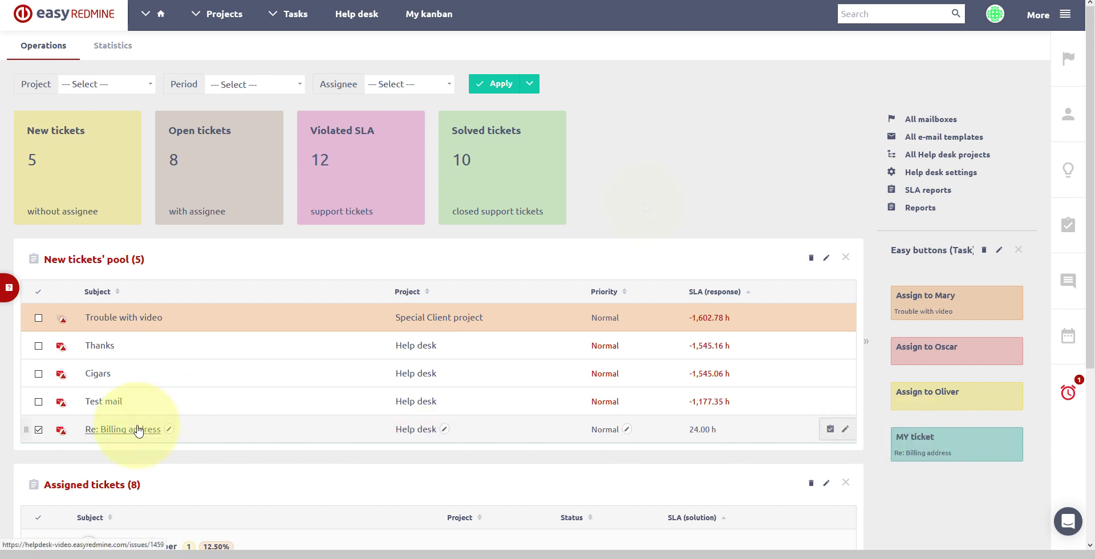
Step: Open the Re: Billing address ticket's detail page
{"action": "left_click", "coordinate": [122, 429]}
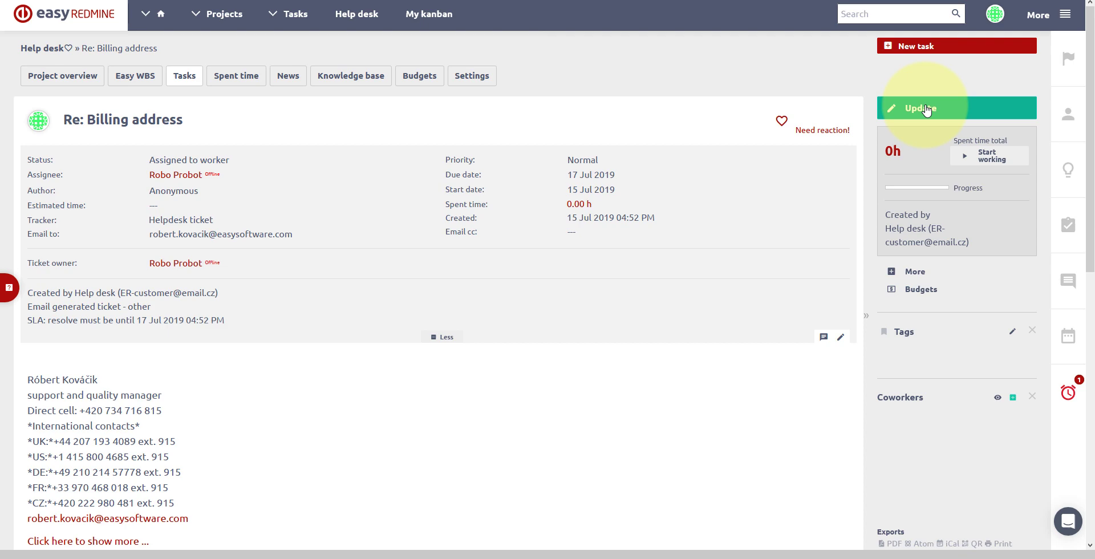
Step: Reply 'nice address! I have changed your billing info.' and save it for emailing to the customer
{"action": "left_click", "coordinate": [921, 107]}
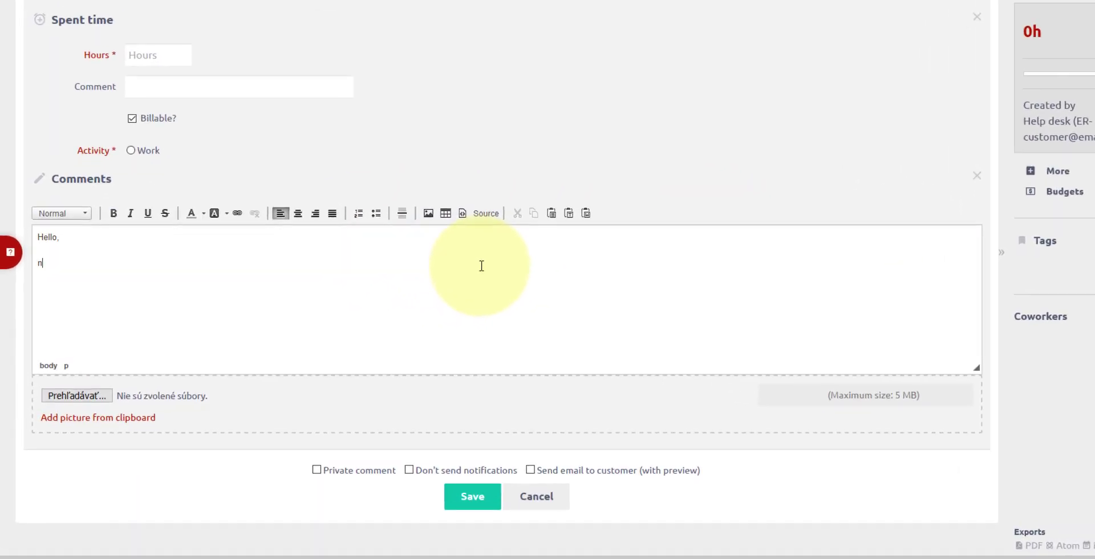
{"action": "type", "text": "nice address! I havhe changed your bil"}
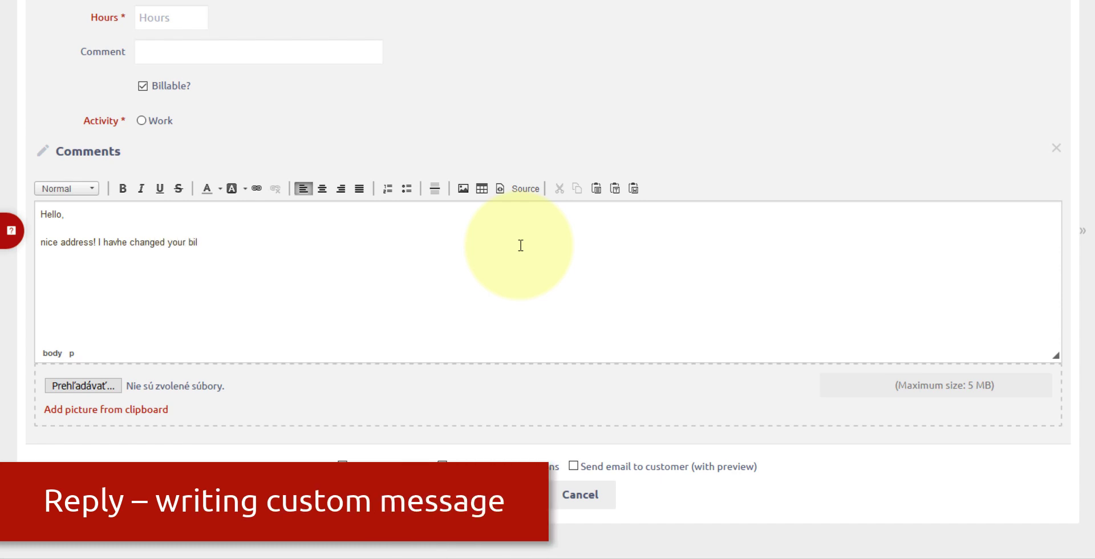
{"action": "type", "text": "ling info."}
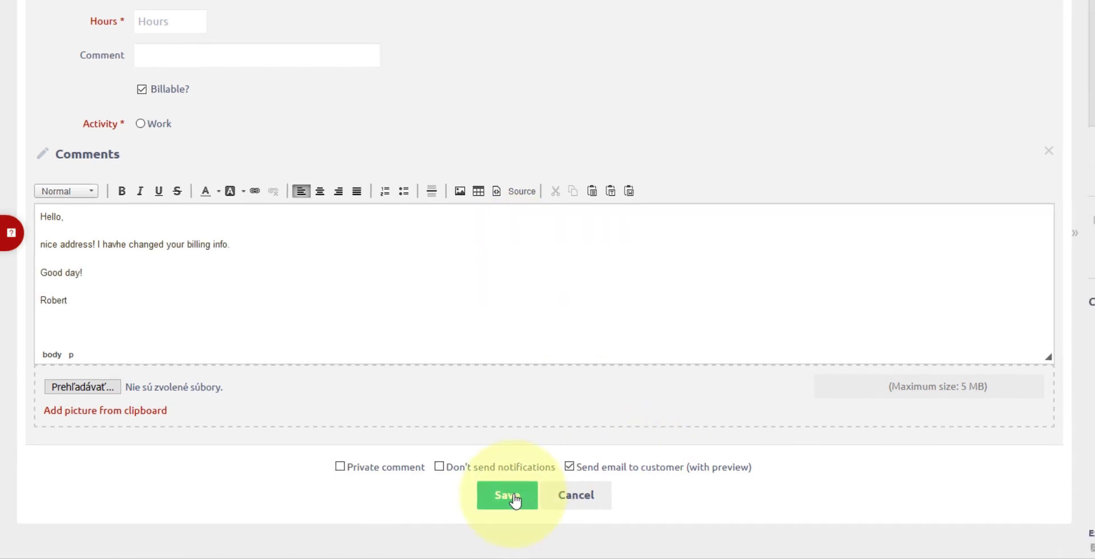
{"action": "left_click", "coordinate": [507, 495]}
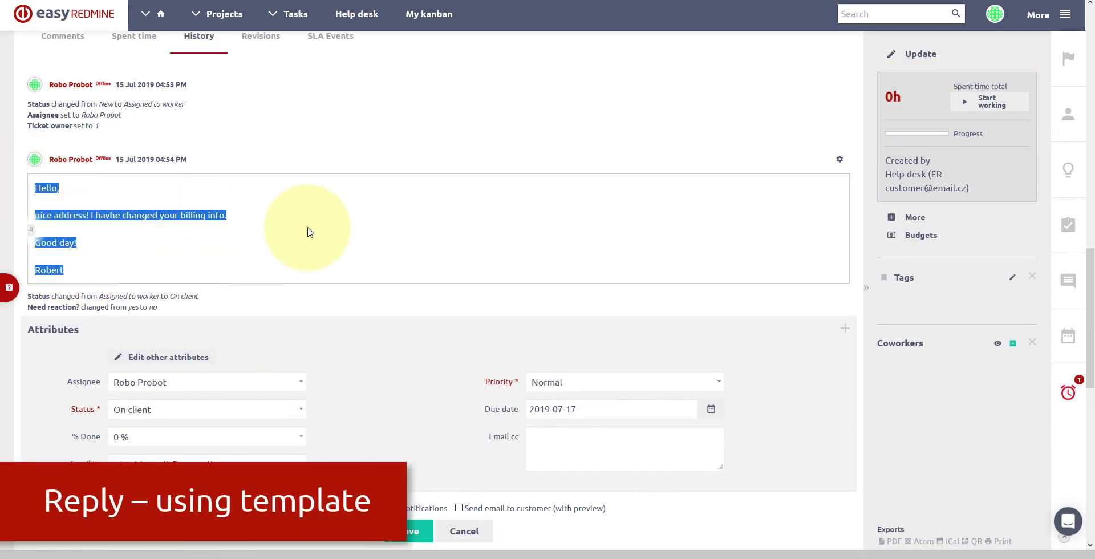
Step: Send the reply email, then open the Support_Re_Billing address .eml from the Emails list
{"action": "scroll", "scroll_direction": "down", "scroll_amount": 3}
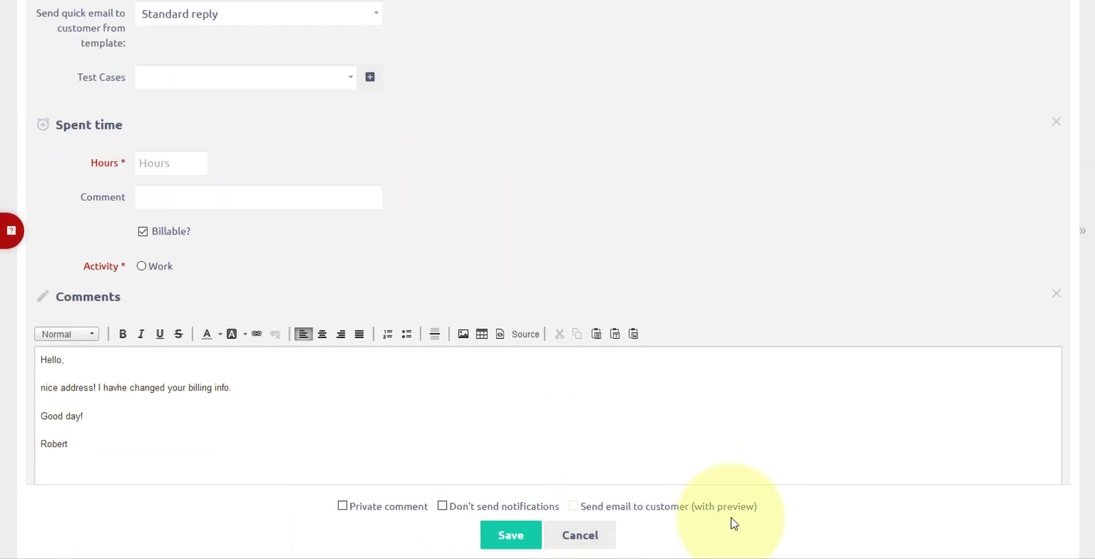
{"action": "left_click", "coordinate": [510, 535]}
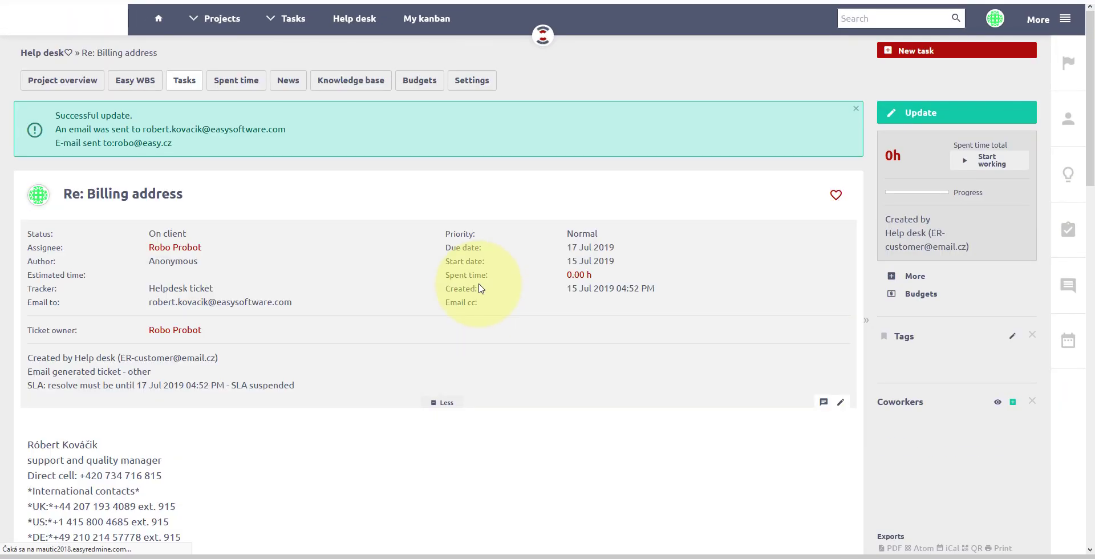
{"action": "scroll", "scroll_direction": "down", "scroll_amount": 3}
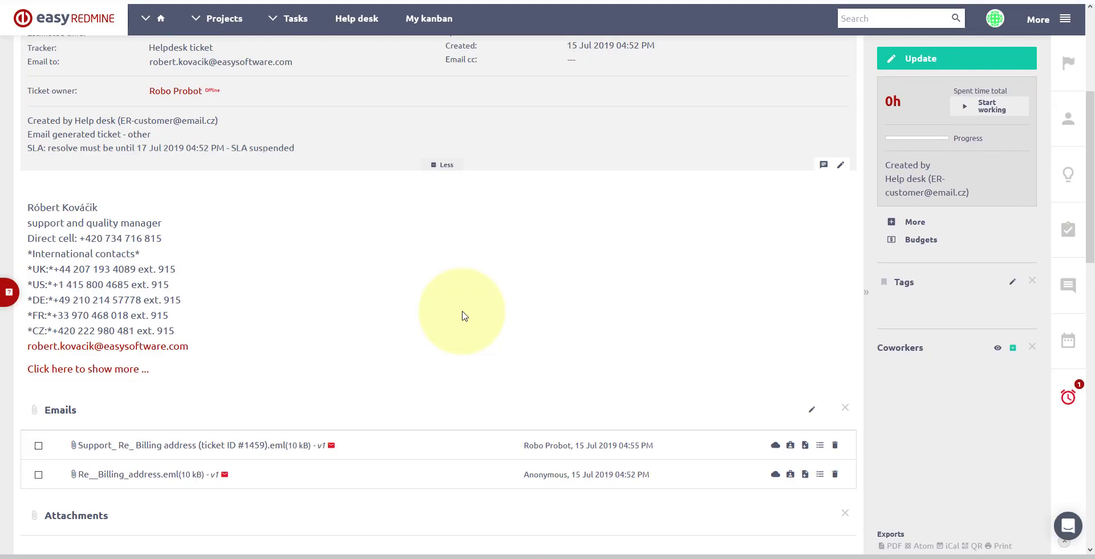
{"action": "scroll", "scroll_direction": "down", "scroll_amount": 3}
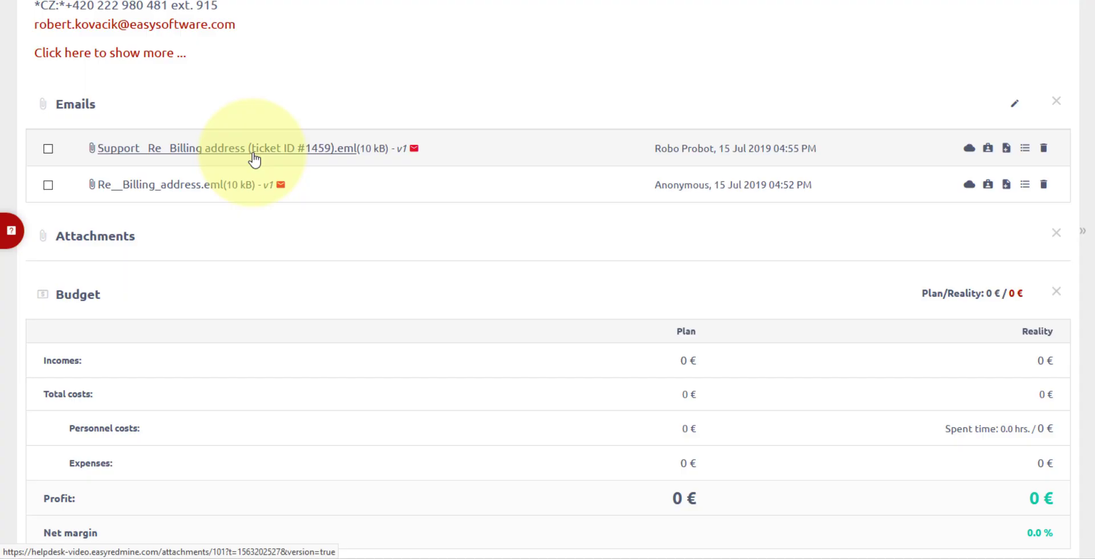
{"action": "left_click", "coordinate": [227, 147]}
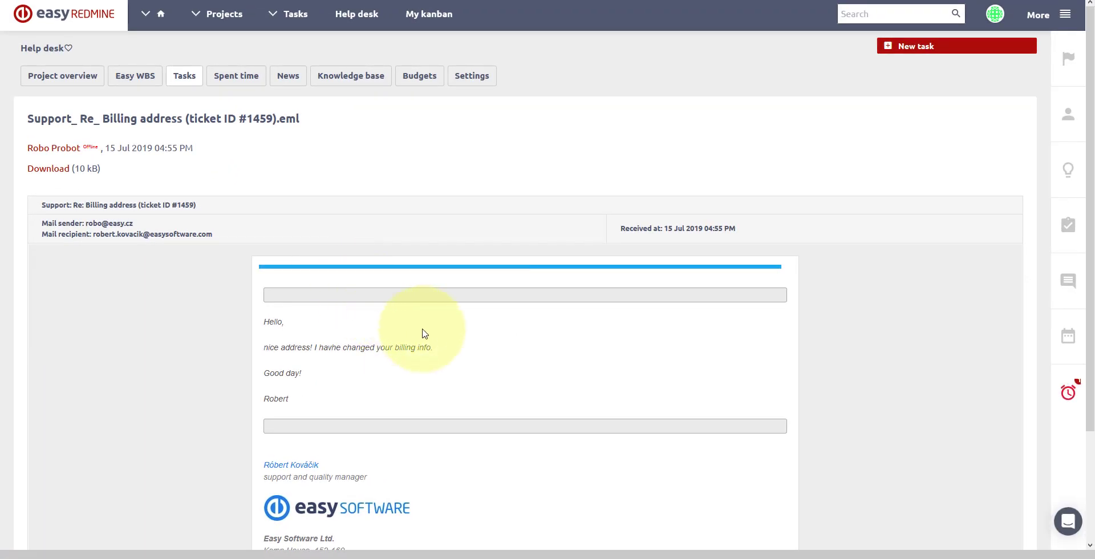
Step: Scroll through the sent email to see its HTML signature with logo and address
{"action": "scroll", "scroll_direction": "down", "scroll_amount": 3}
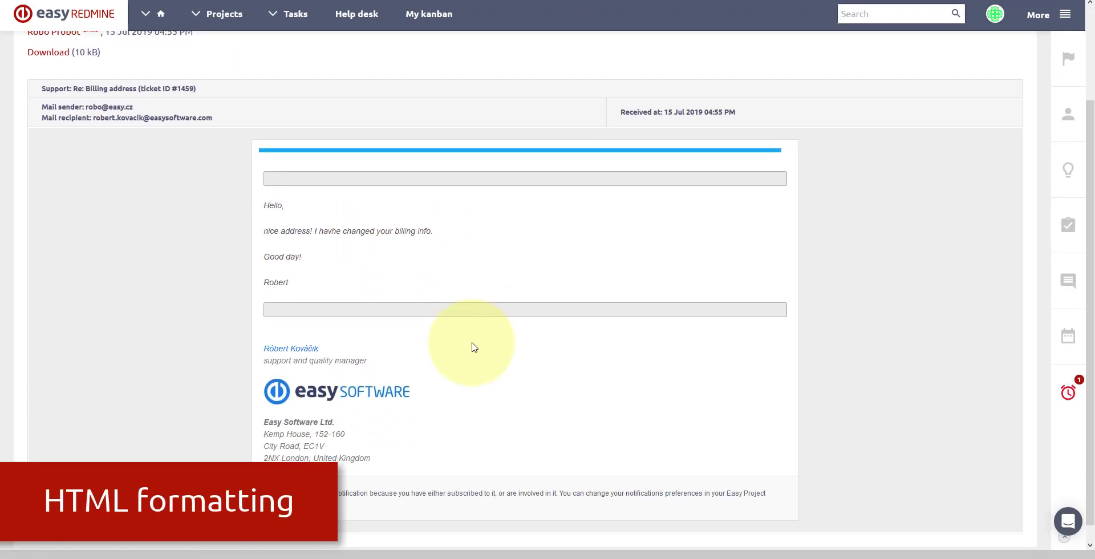
{"action": "mouse_move", "coordinate": [275, 164]}
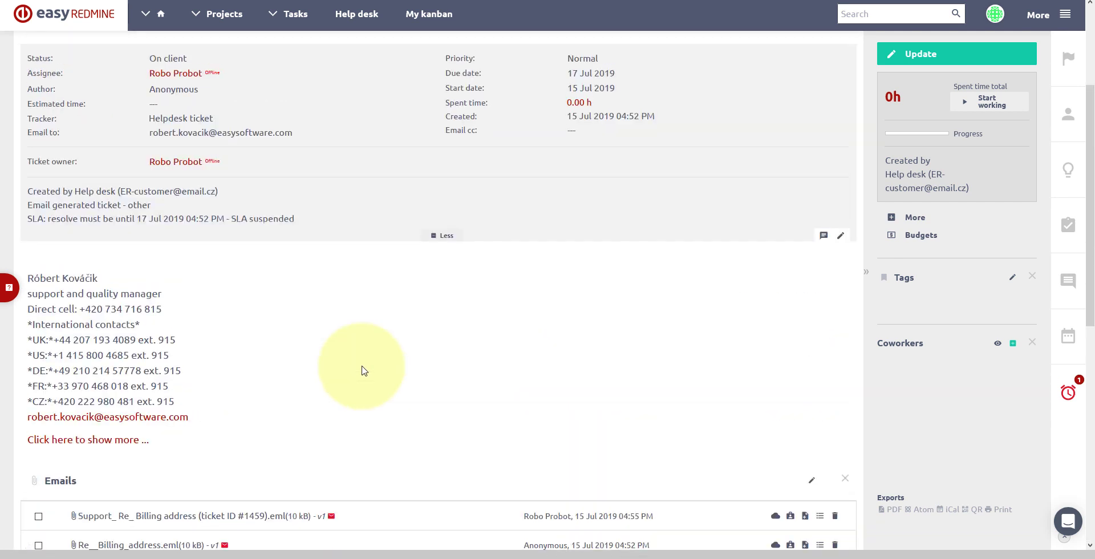
Step: Set the ticket's status to Done, closing it
{"action": "left_click", "coordinate": [921, 53]}
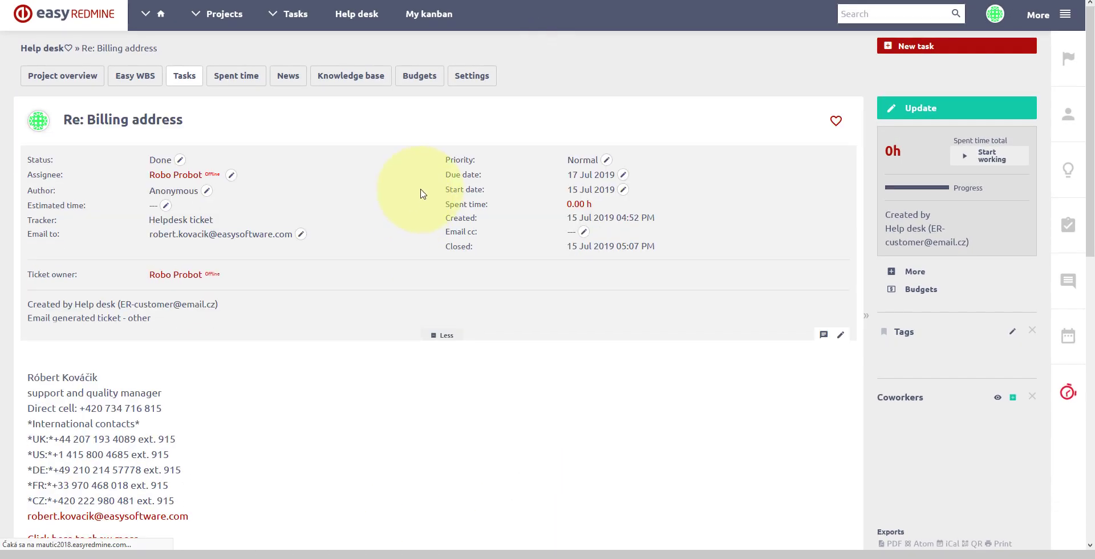
{"action": "scroll", "scroll_direction": "down", "scroll_amount": 3}
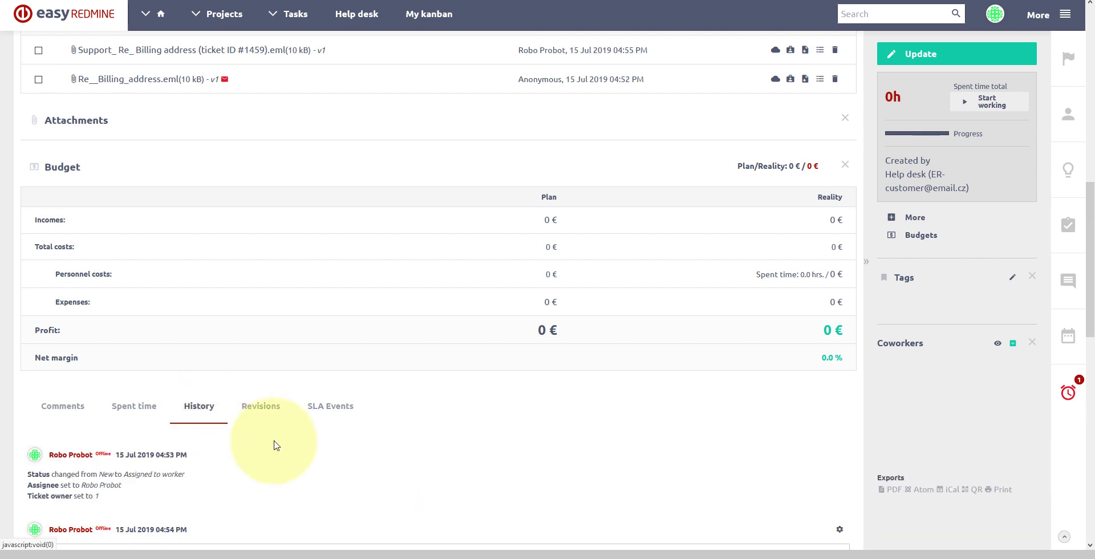
{"action": "scroll", "scroll_direction": "down", "scroll_amount": 3}
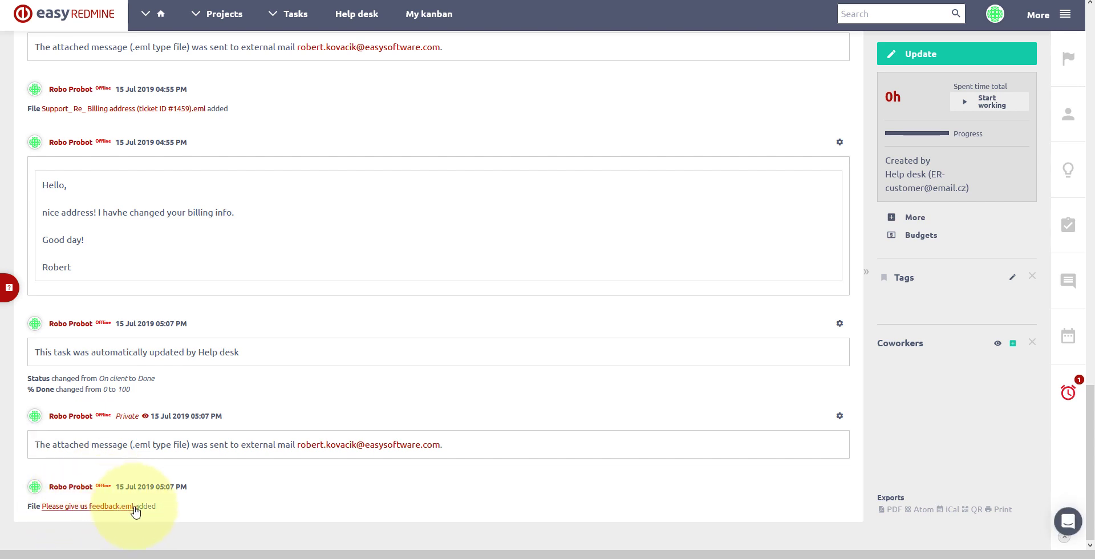
{"action": "mouse_move", "coordinate": [153, 505]}
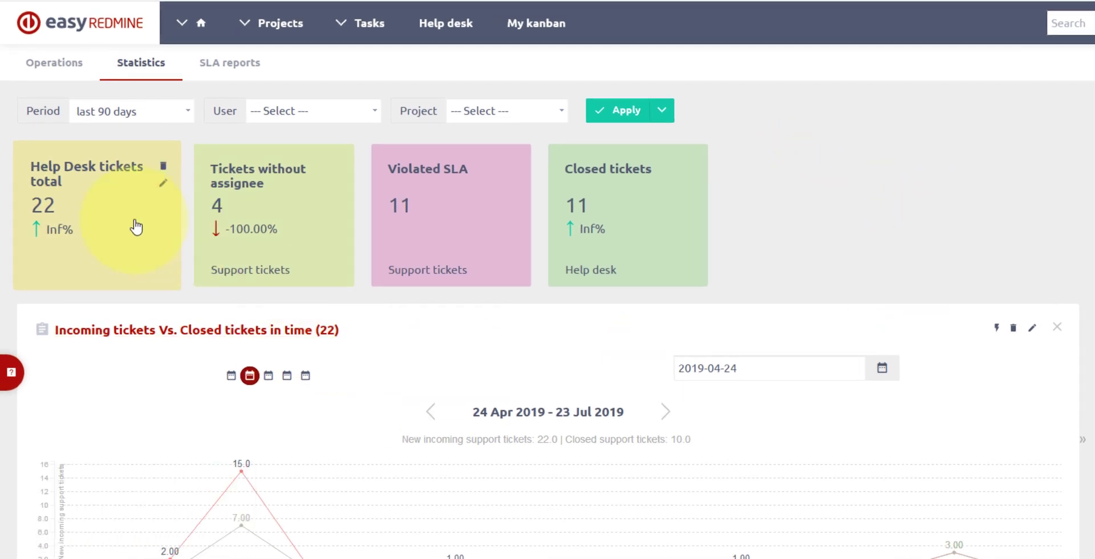
{"action": "mouse_move", "coordinate": [778, 243]}
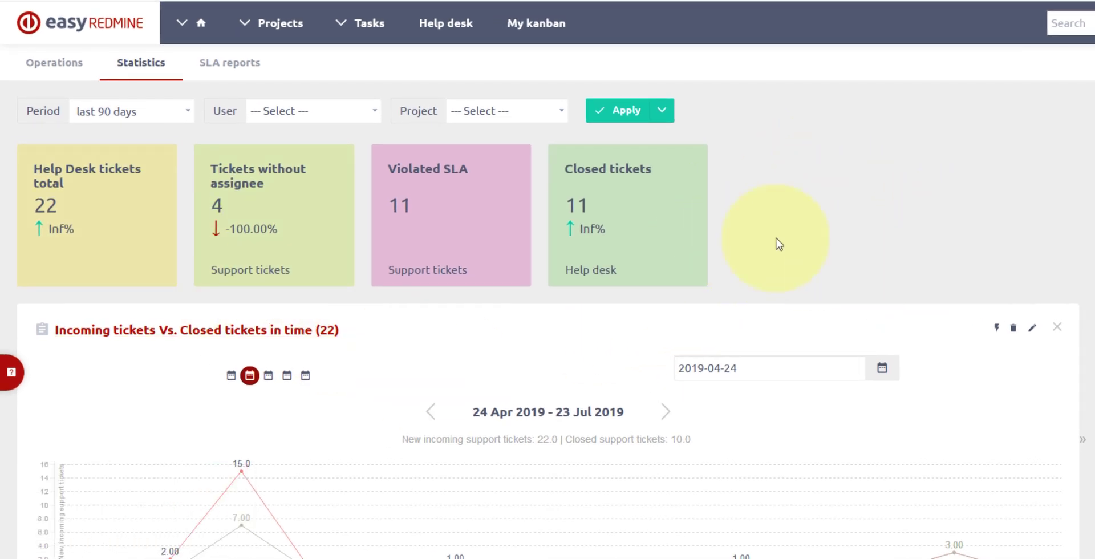
Step: Scroll through the ticket totals and incoming-versus-closed tickets charts
{"action": "scroll", "scroll_direction": "down", "scroll_amount": 3}
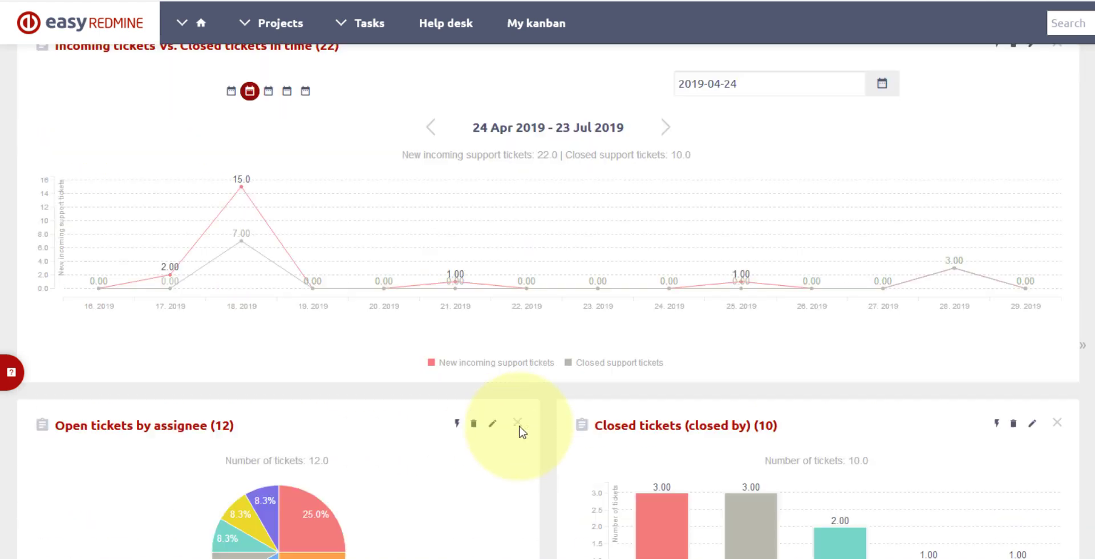
{"action": "scroll", "scroll_direction": "down", "scroll_amount": 3}
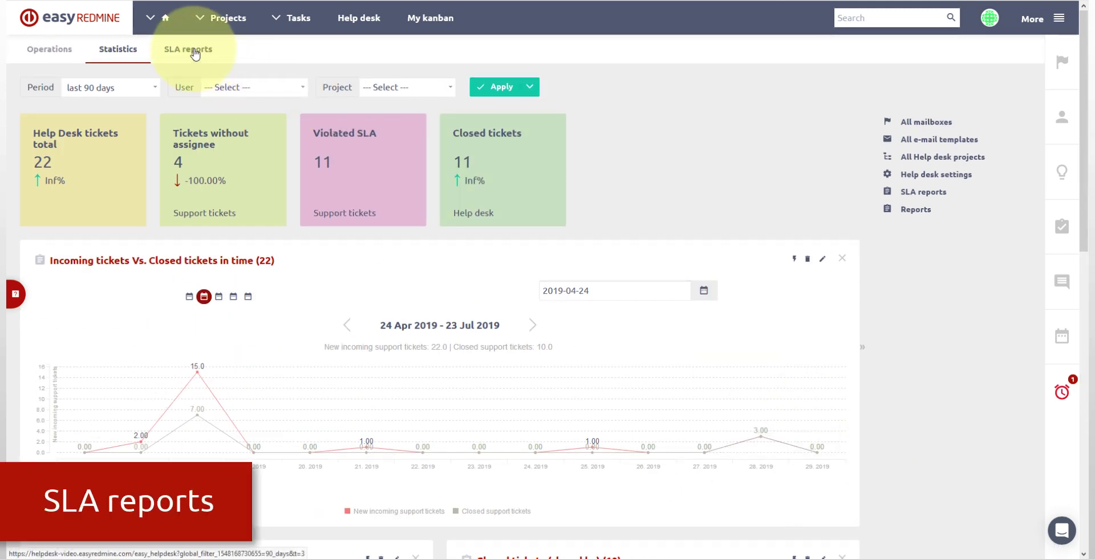
Step: Show SLA reports filtered to tickets created in the last 90 days and apply
{"action": "left_click", "coordinate": [187, 49]}
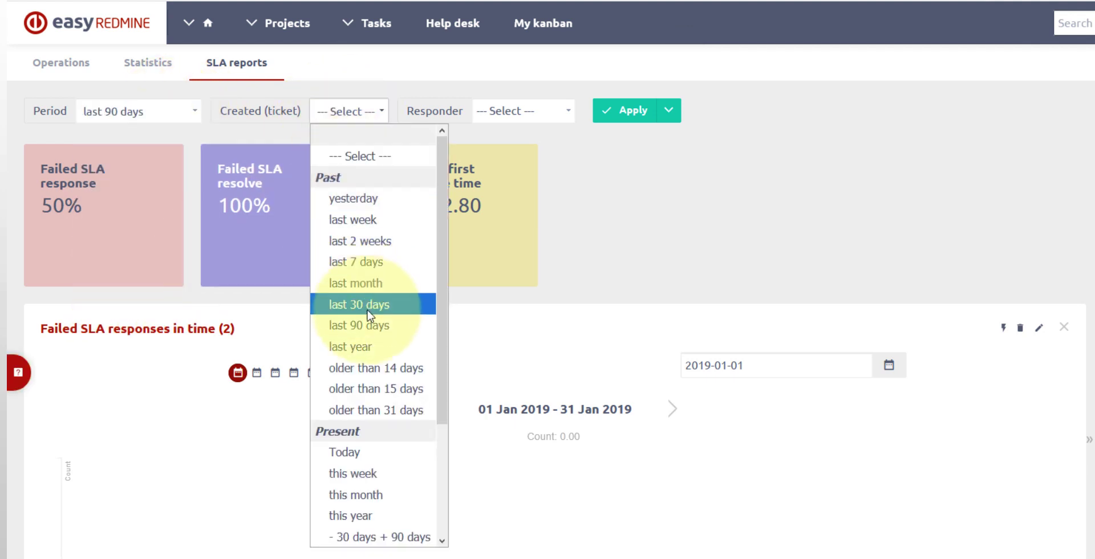
{"action": "left_click", "coordinate": [358, 325]}
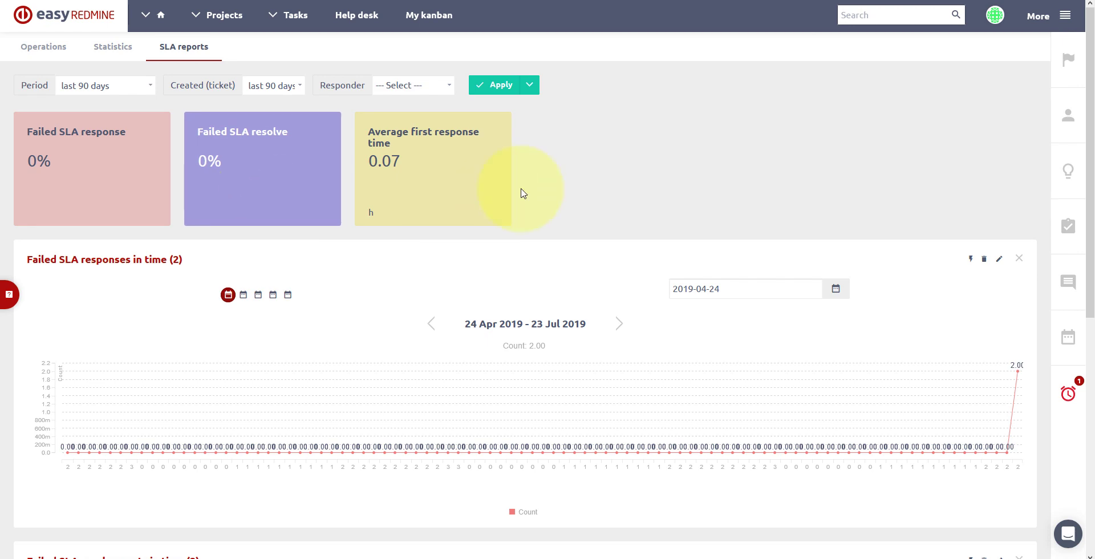
{"action": "scroll", "scroll_direction": "down", "scroll_amount": 3}
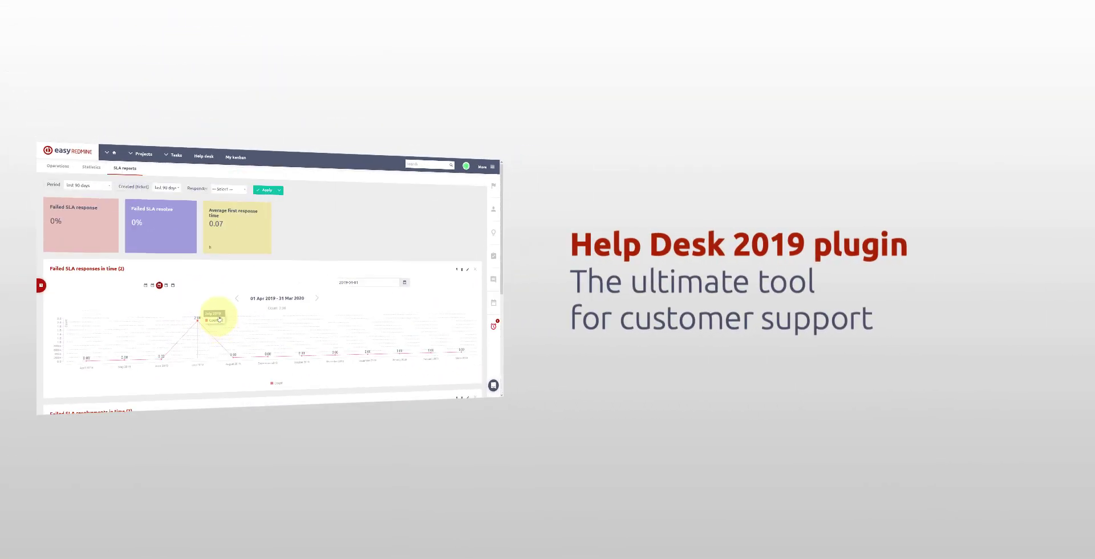
{"action": "left_click", "coordinate": [57, 166]}
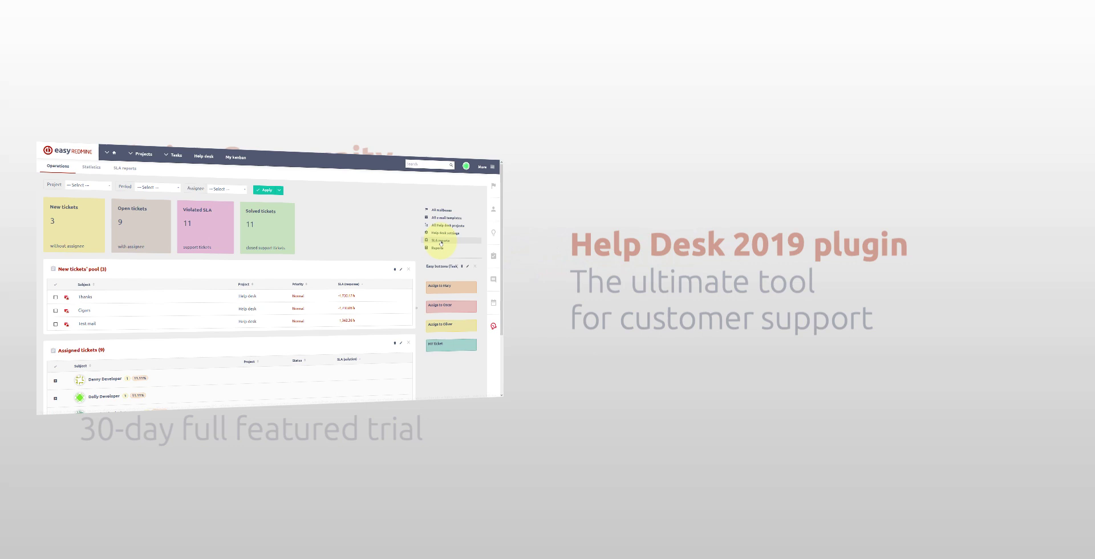